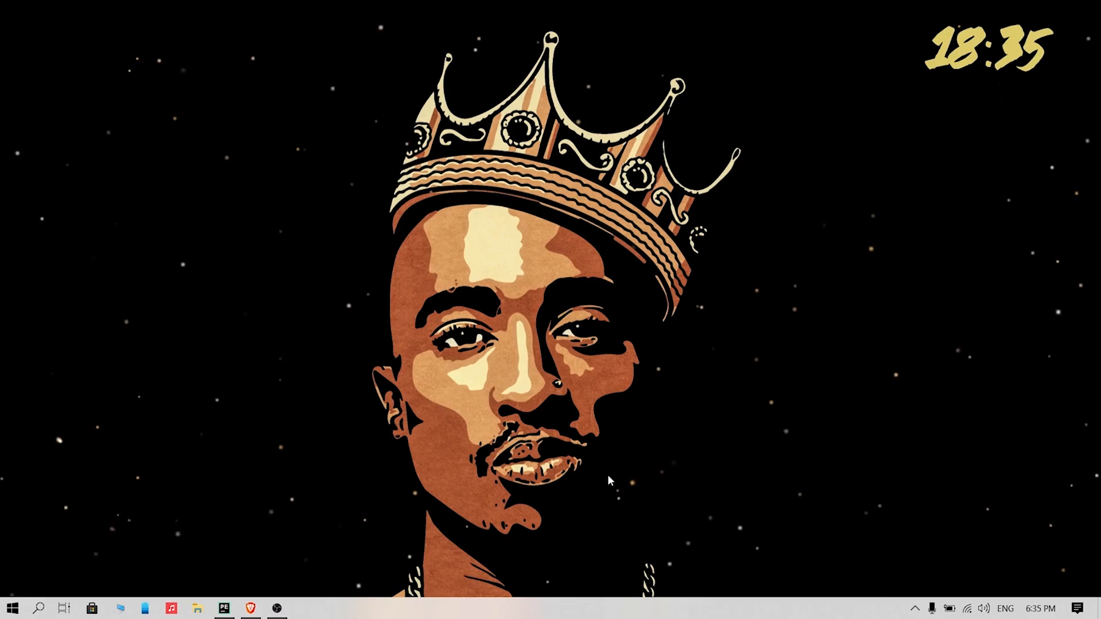
mouse_move(357, 470)
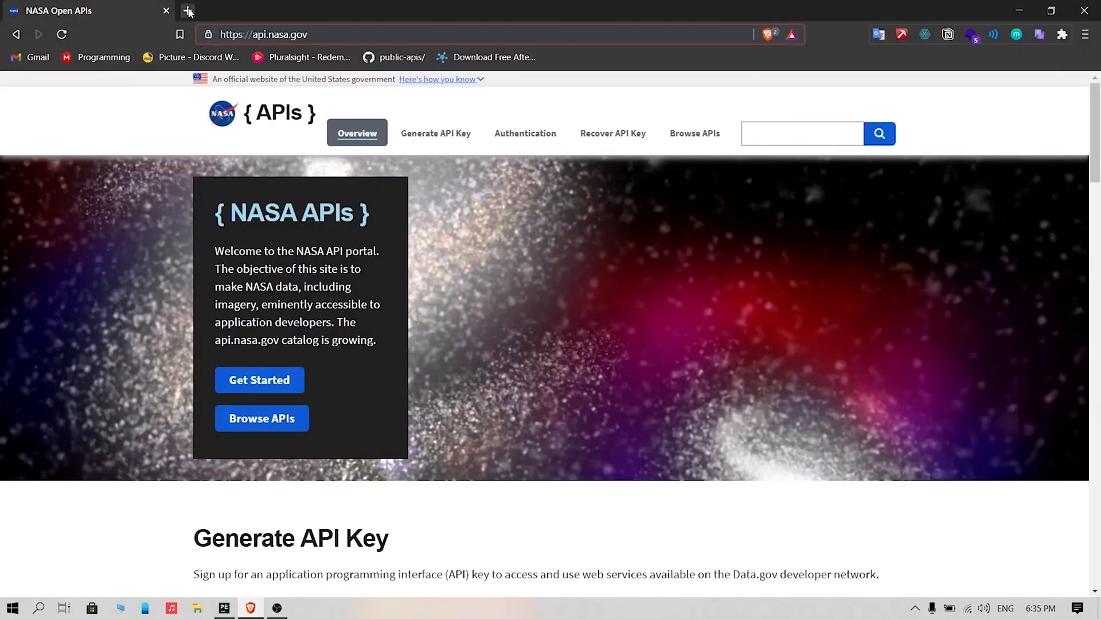
Step: Search 'nasa api' in a new tab, reach the Generate API Key form, then switch to the email tab
left_click(189, 10)
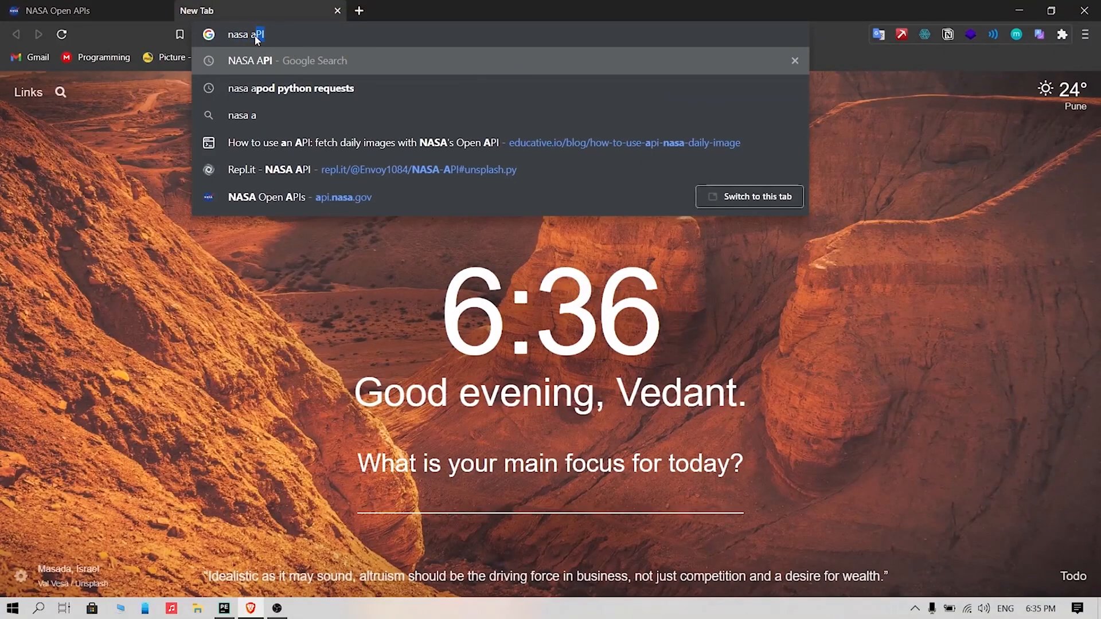
left_click(749, 197)
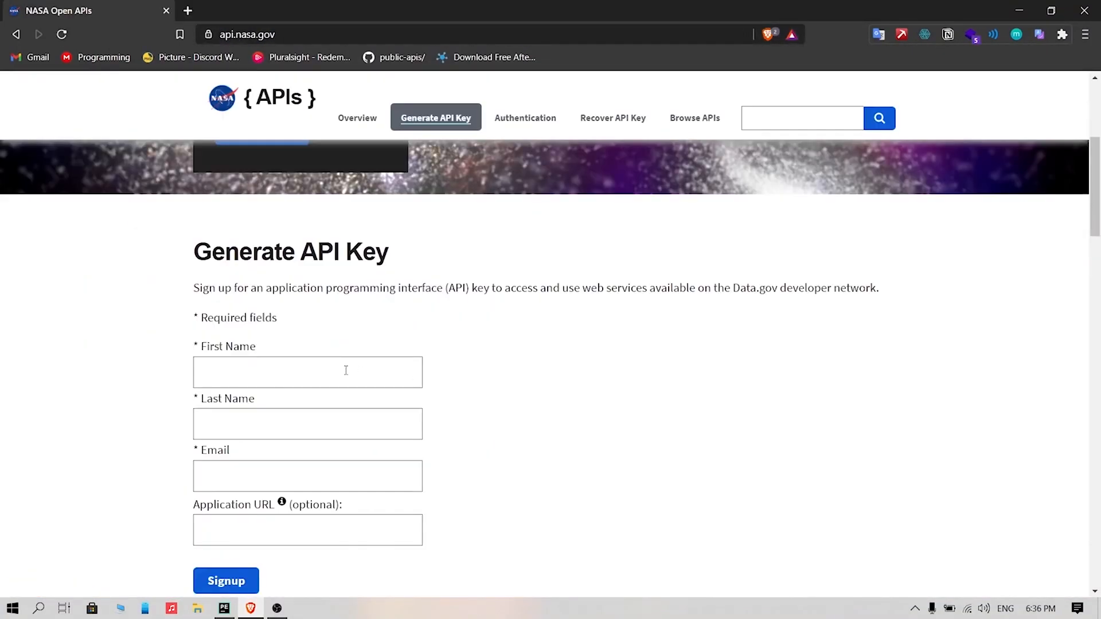
mouse_move(315, 373)
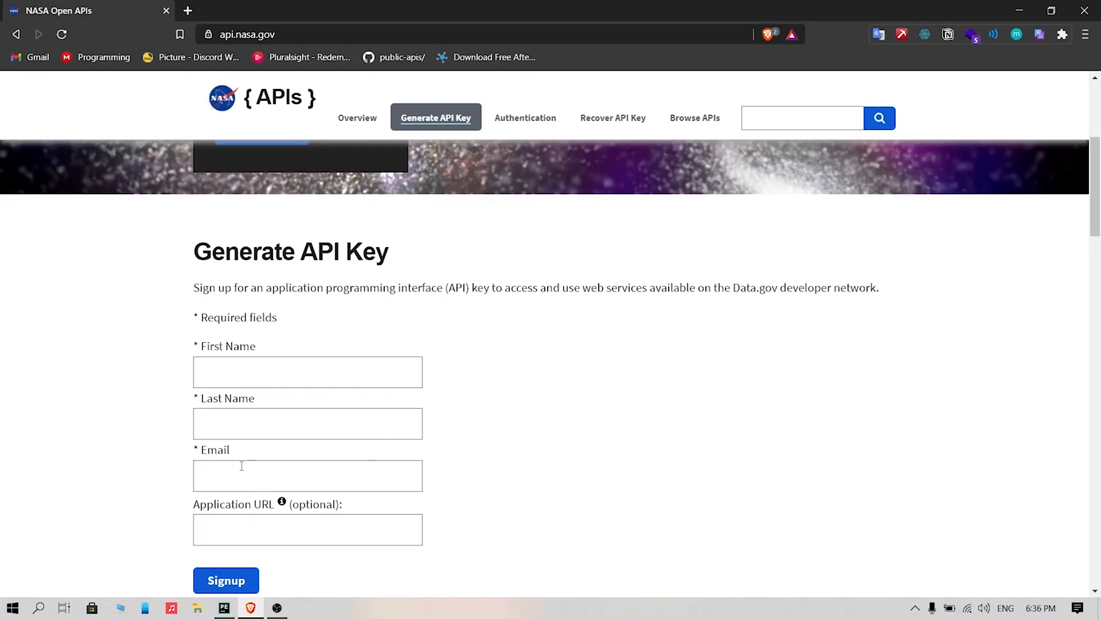
left_click(260, 10)
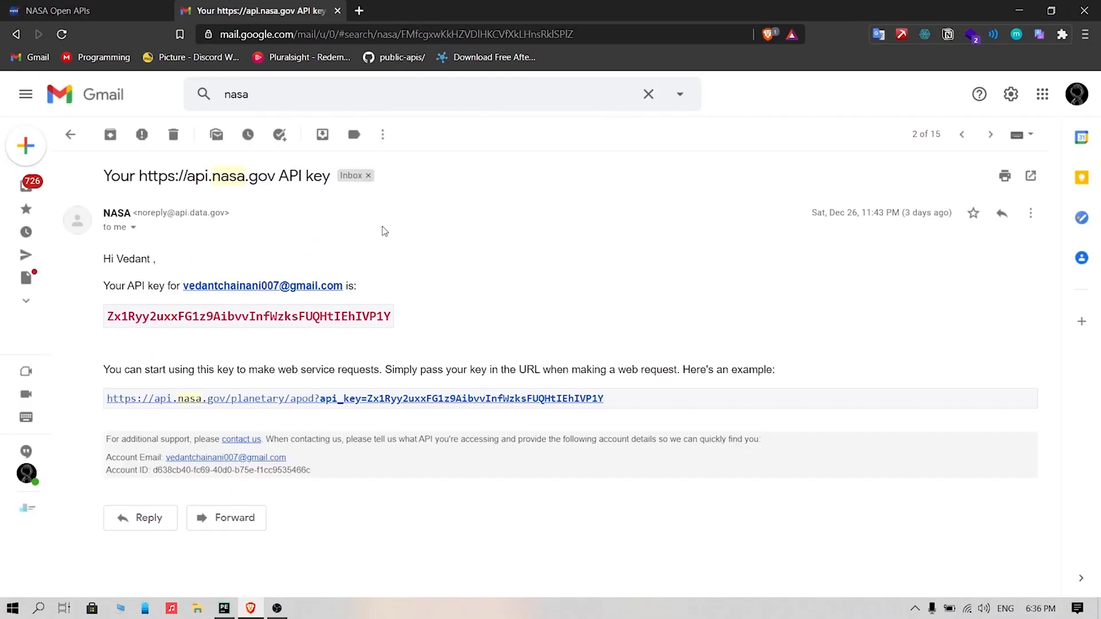
Step: Clear the Gmail search and select the API key in the 'Your api.nasa.gov API key' email
left_click(422, 94)
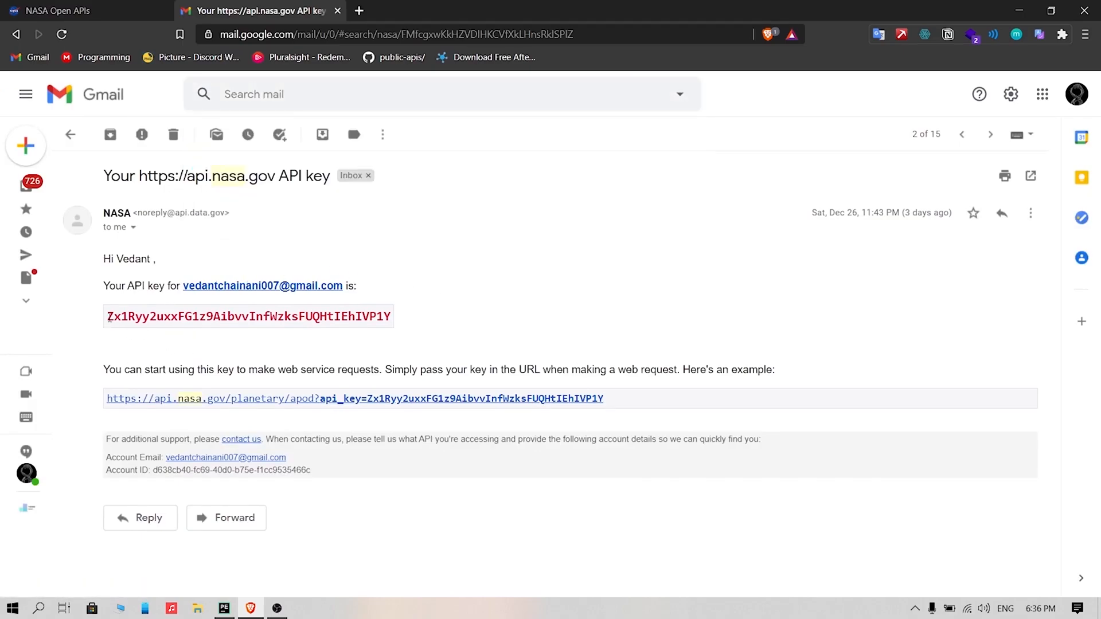
double_click(116, 316)
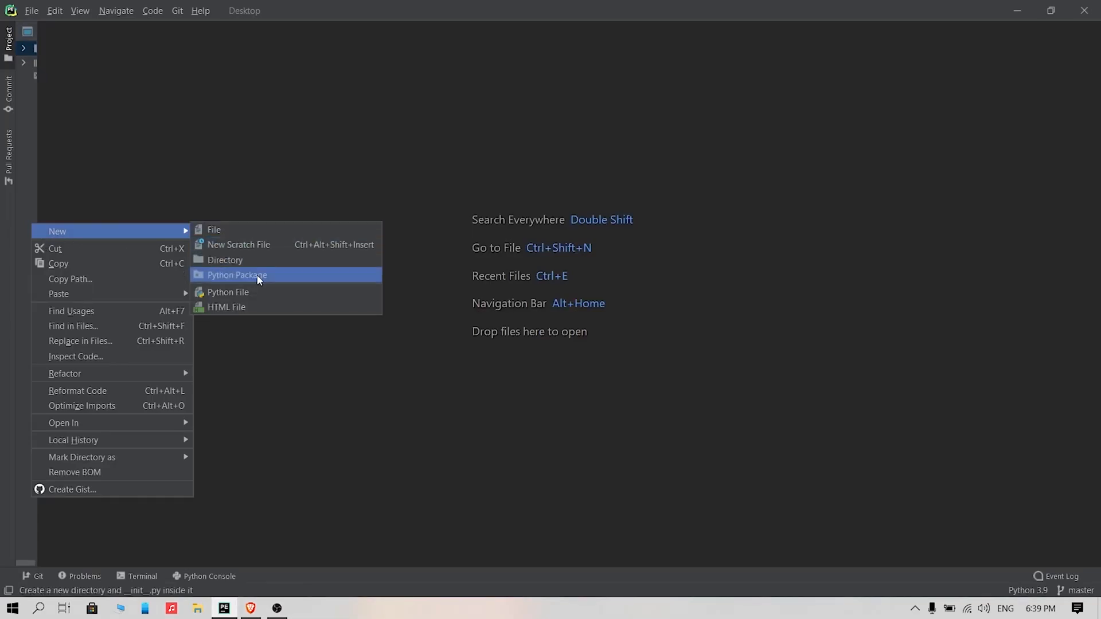
Step: Create a new Python file named nasa_apod_api in the PyCharm project
left_click(229, 291)
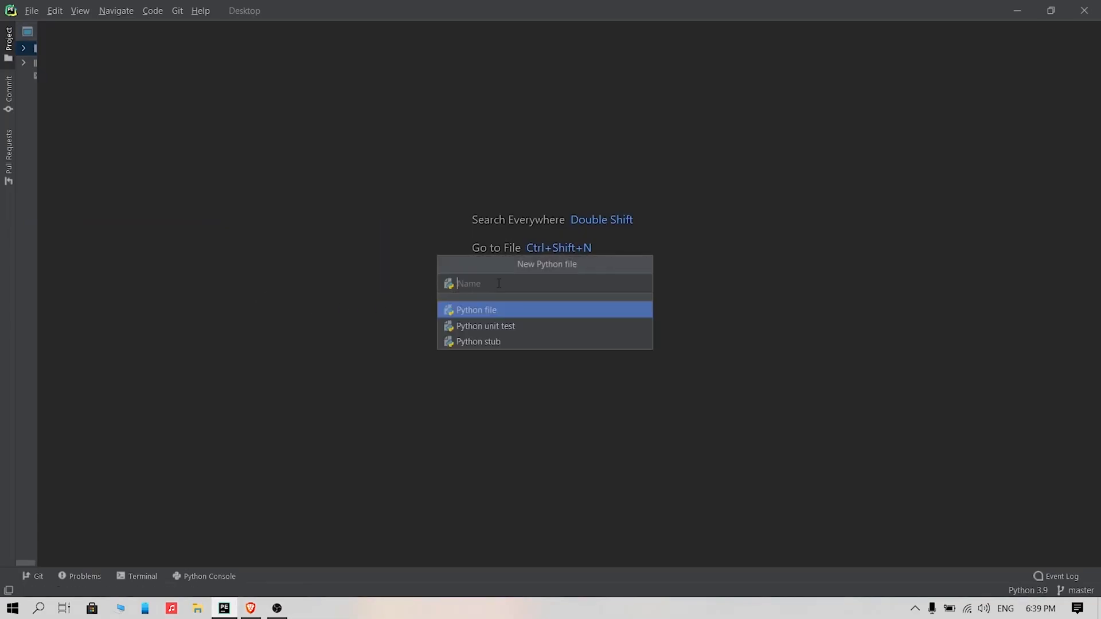
type("na")
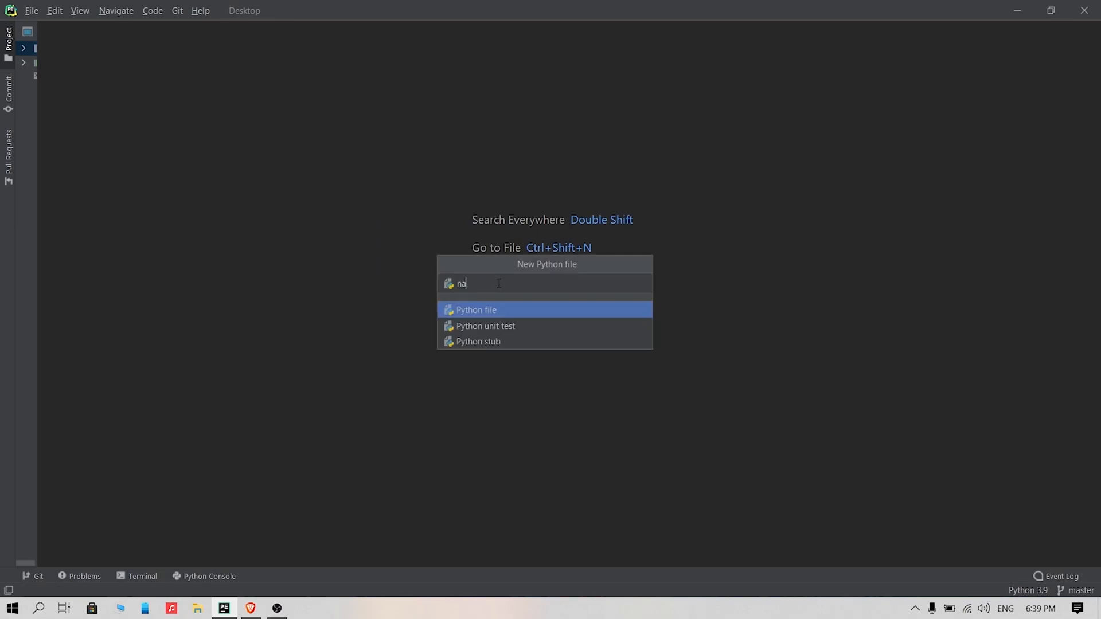
type("sa_apod a")
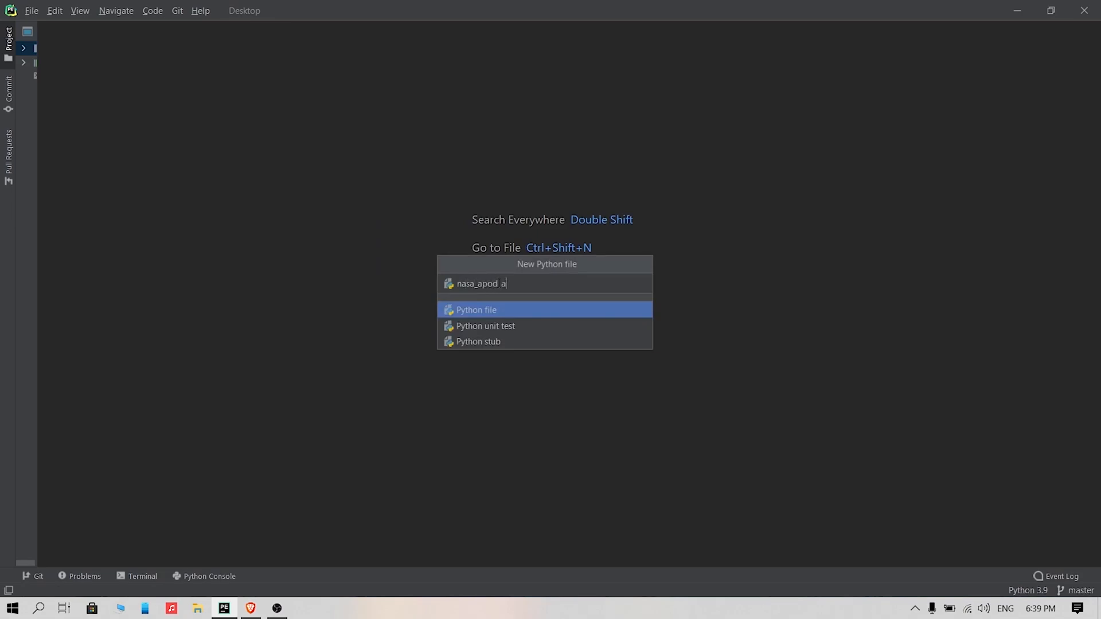
type("pi")
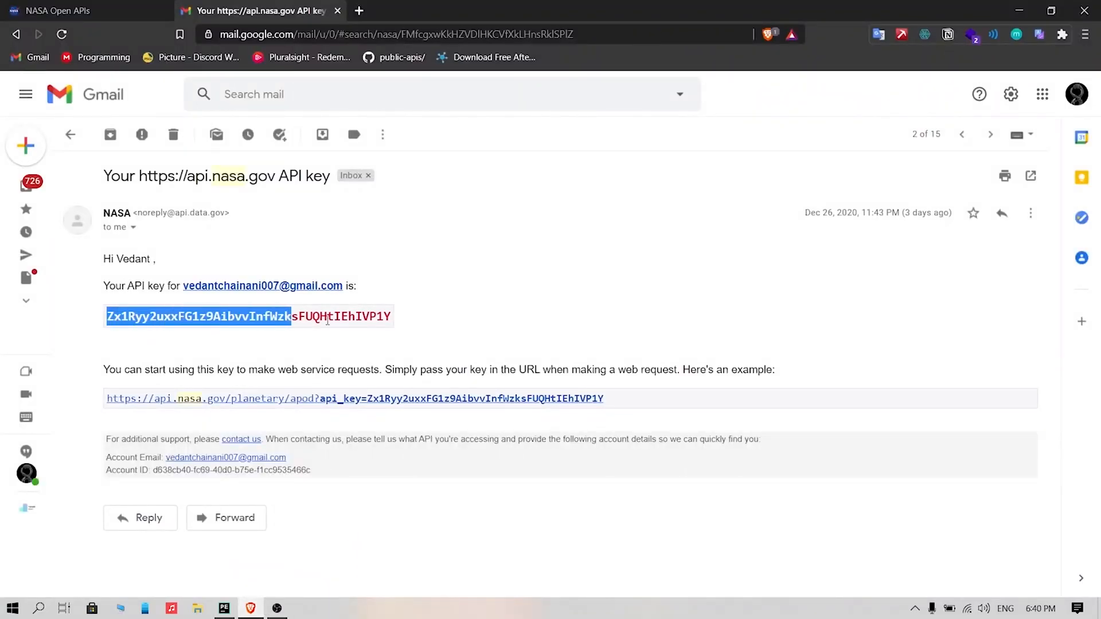
left_click(225, 608)
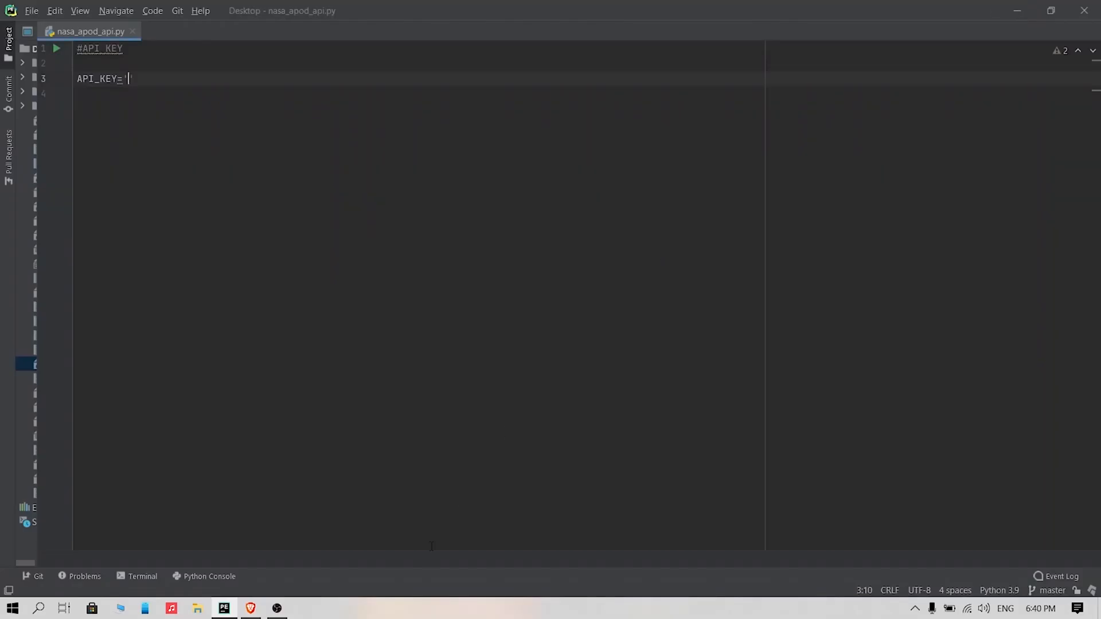
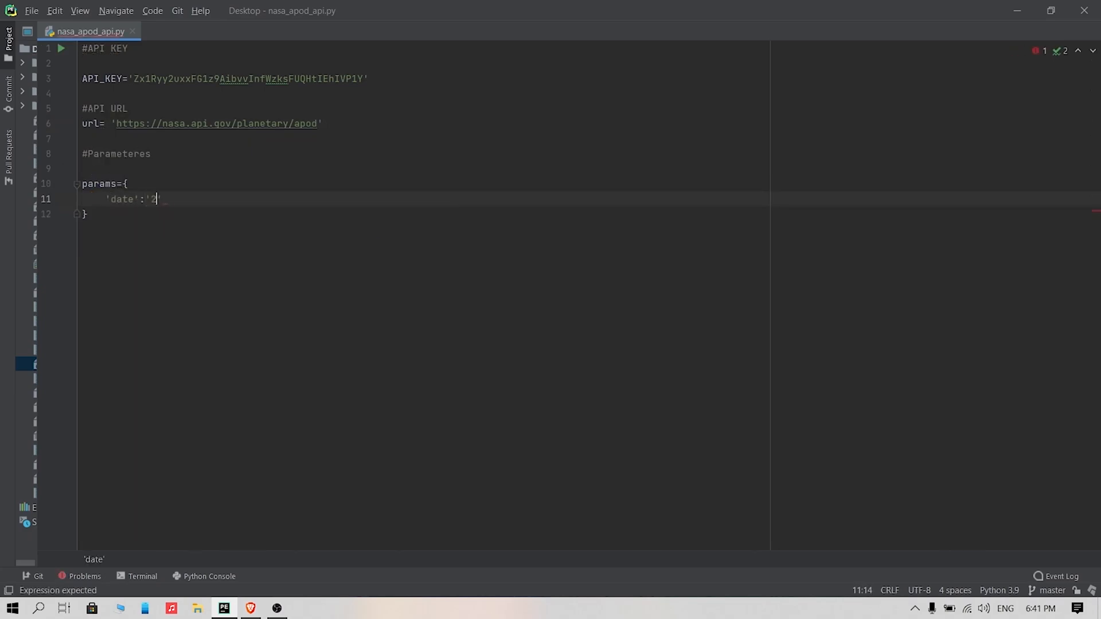
Step: Write params with date '2020-12-25', hd 'True', api_key API_KEY, and add import requests
type("020-12-25',")
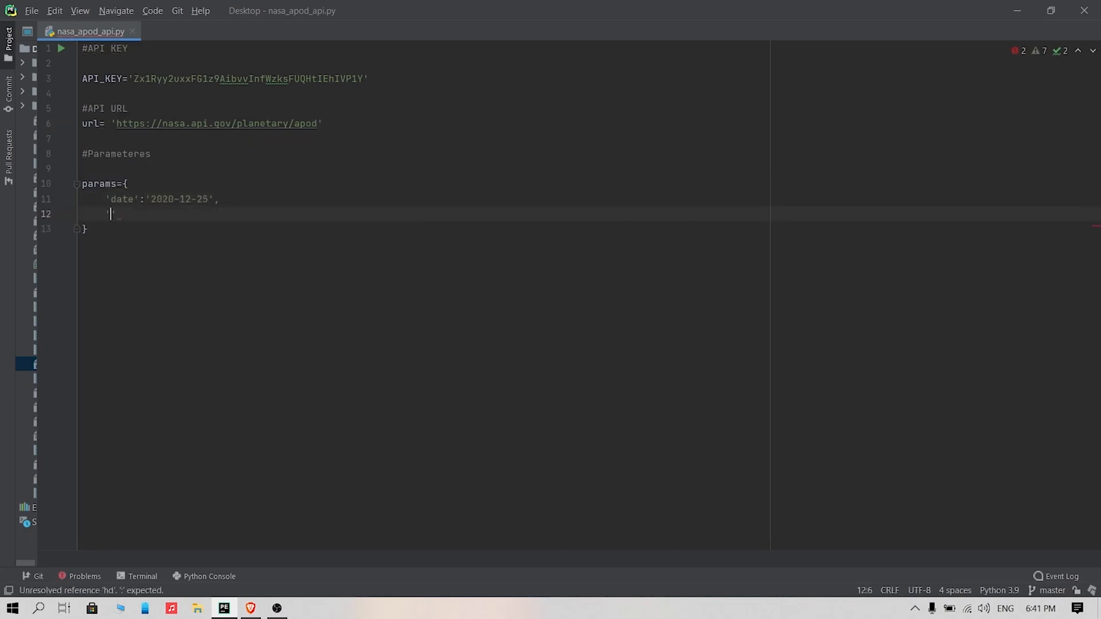
type("'hd':'True';")
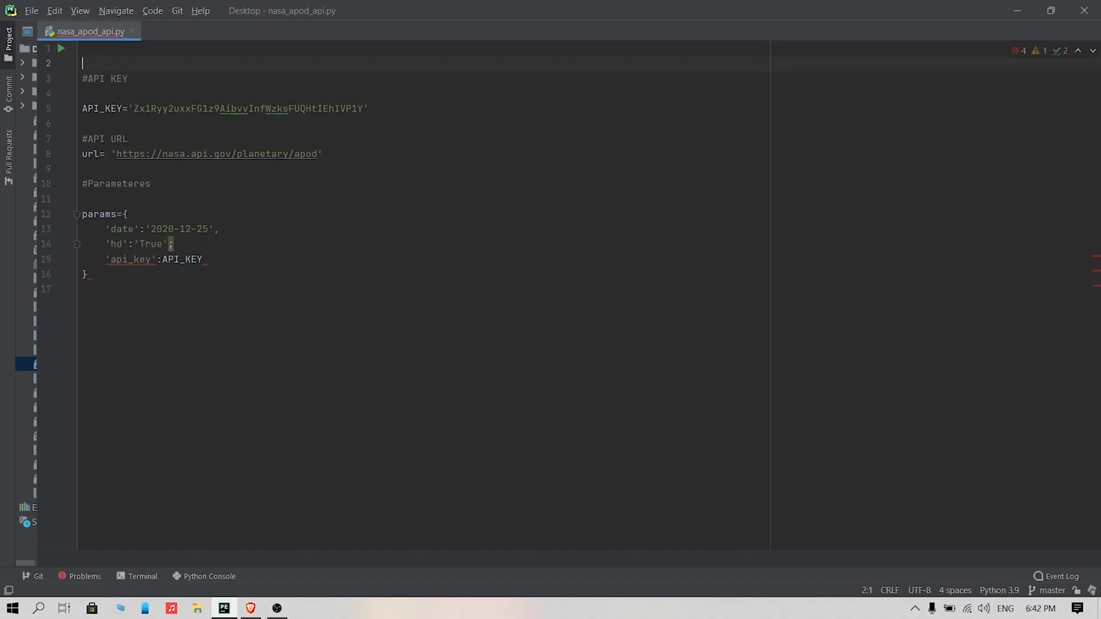
type("import requests")
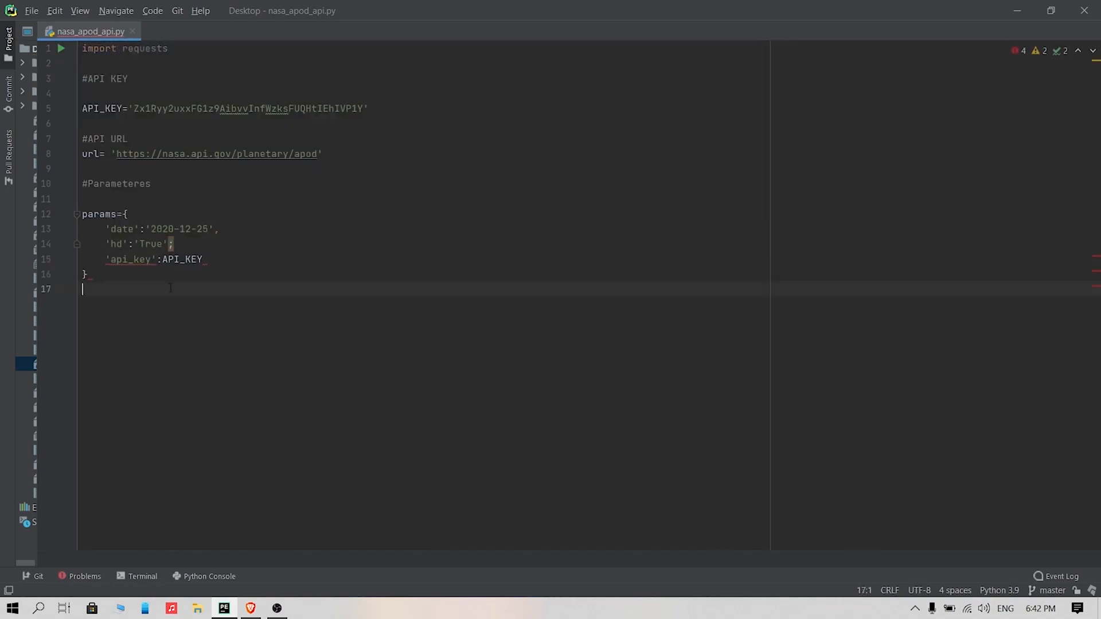
Step: Add requests.get(url, params=params), import json, json_data = json.loads(response.text) and print(json_data)
type("response")
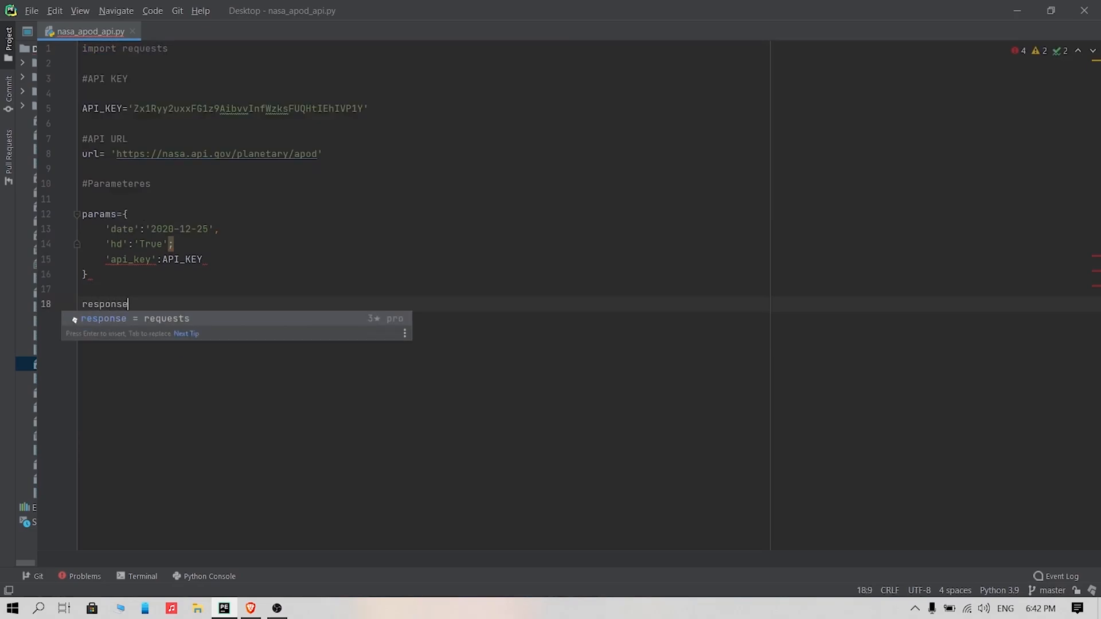
type("= requests.get(")
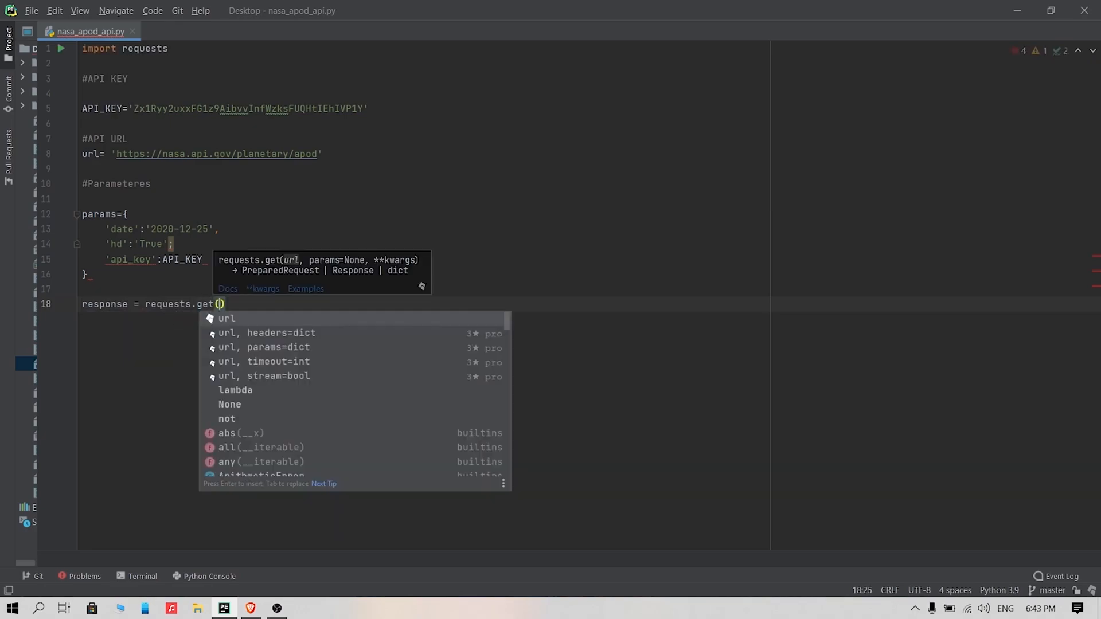
type("url")
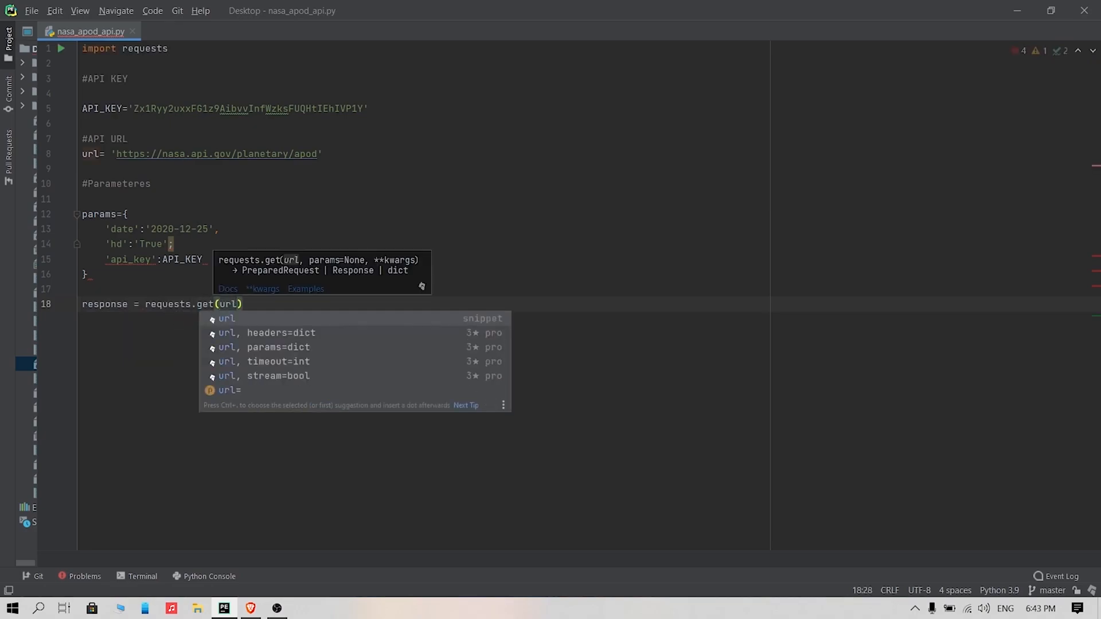
type(",params=params")
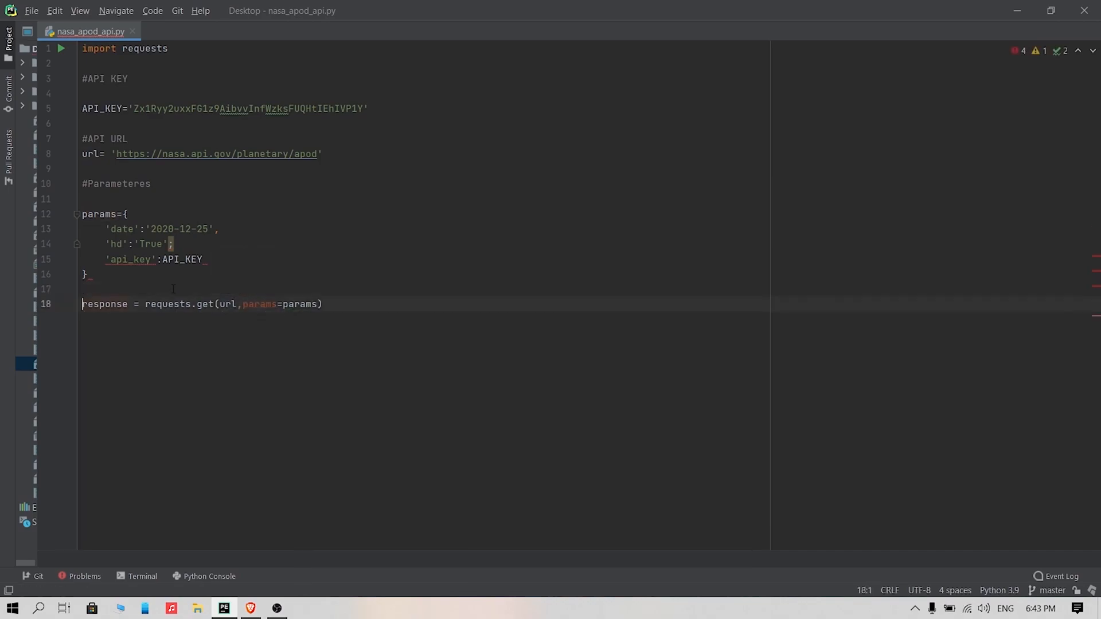
type("import json")
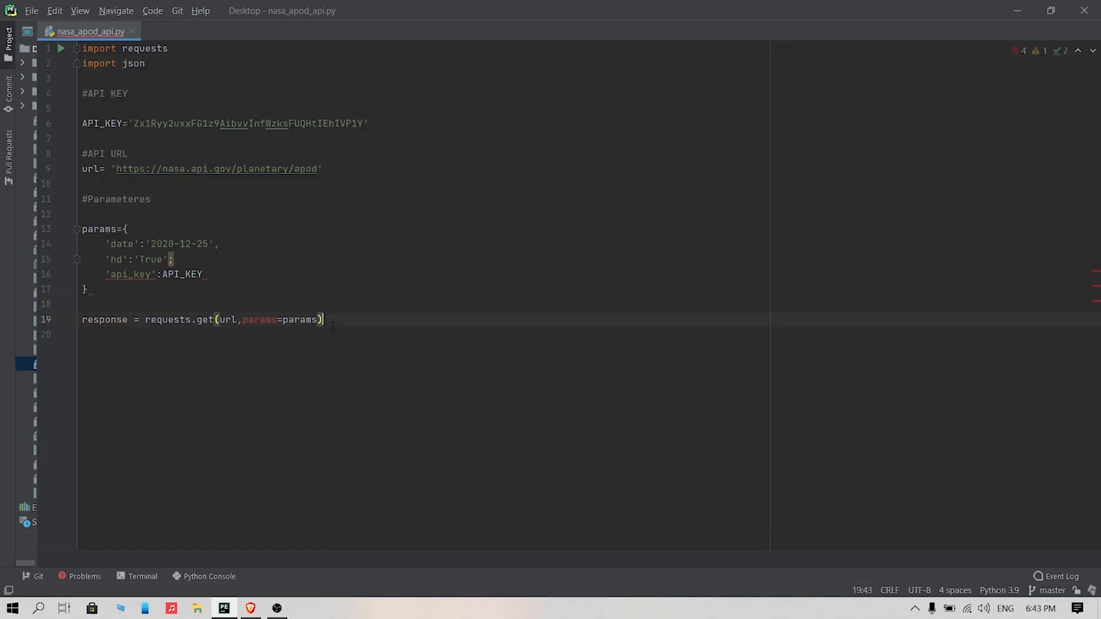
type("json_data =")
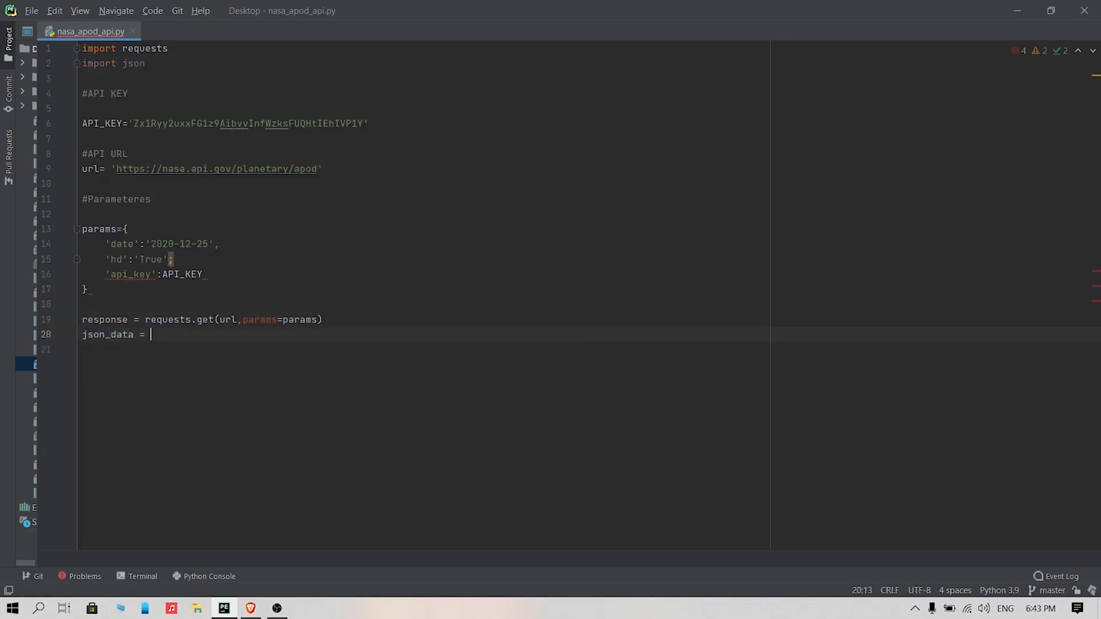
type("json.loads(response.text")
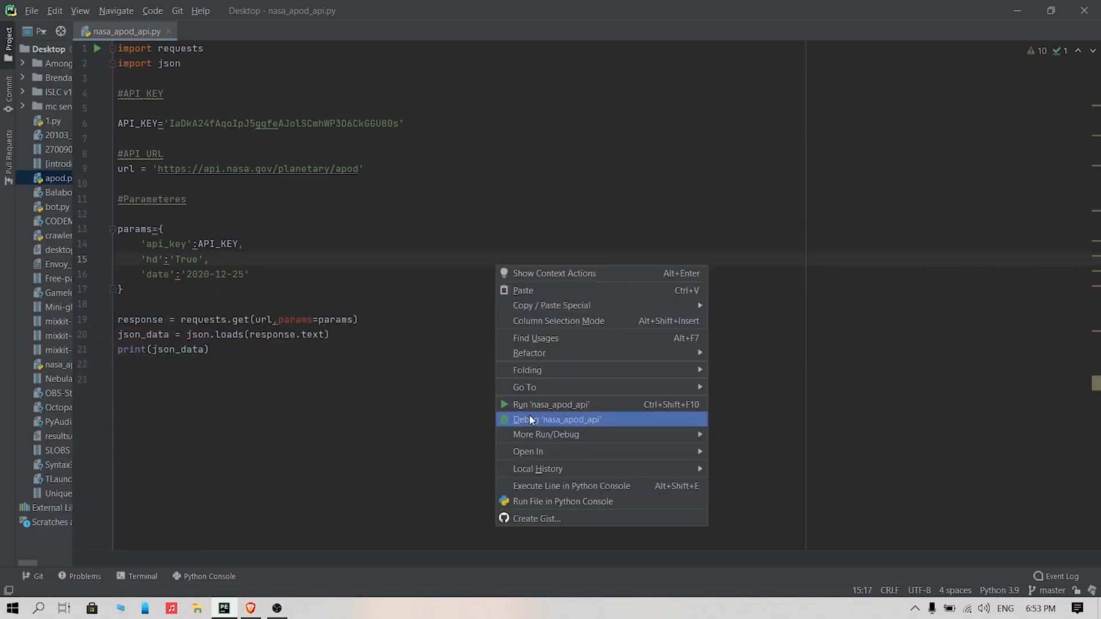
Step: Run 'nasa_apod_api' and take its printed APOD output to the online JSON formatter
left_click(550, 404)
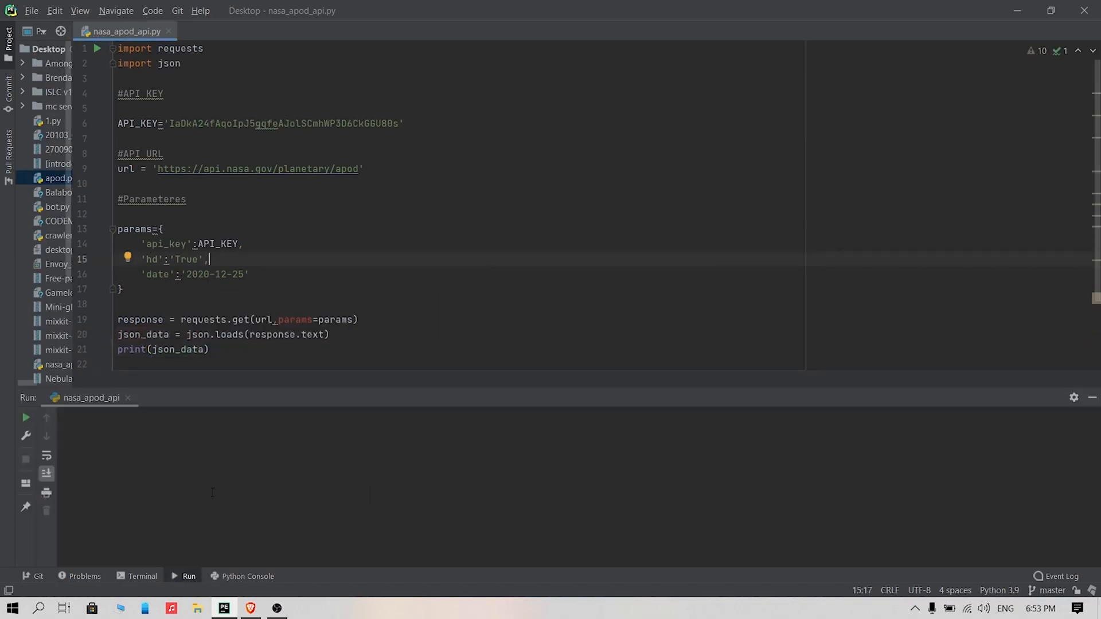
left_click(26, 417)
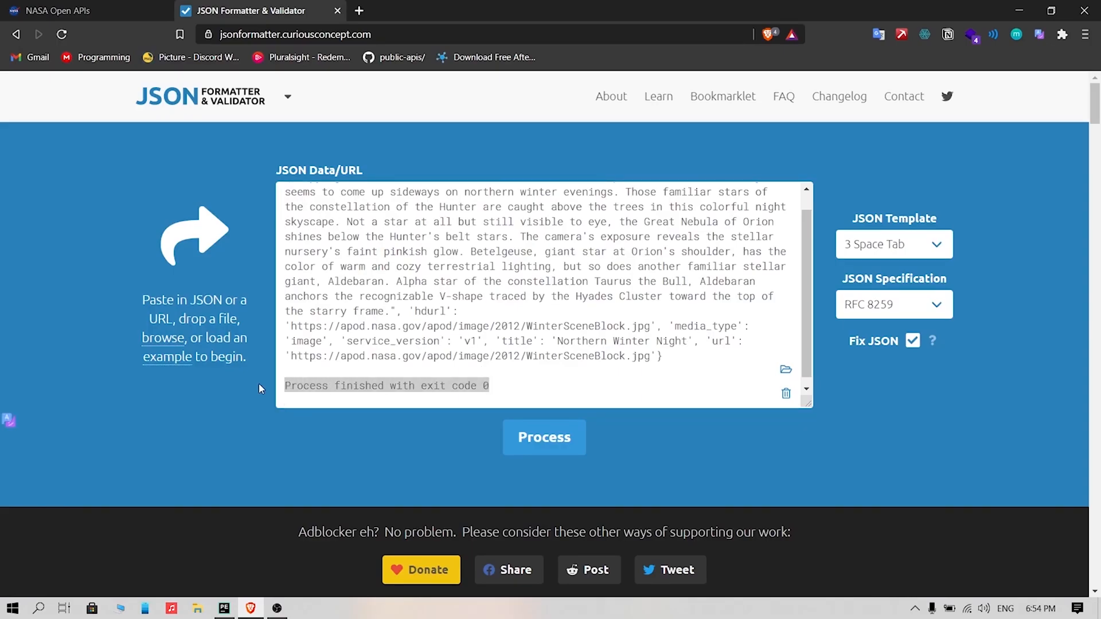
Step: Process the pasted APOD response into formatted JSON, then return to PyCharm
left_click(544, 437)
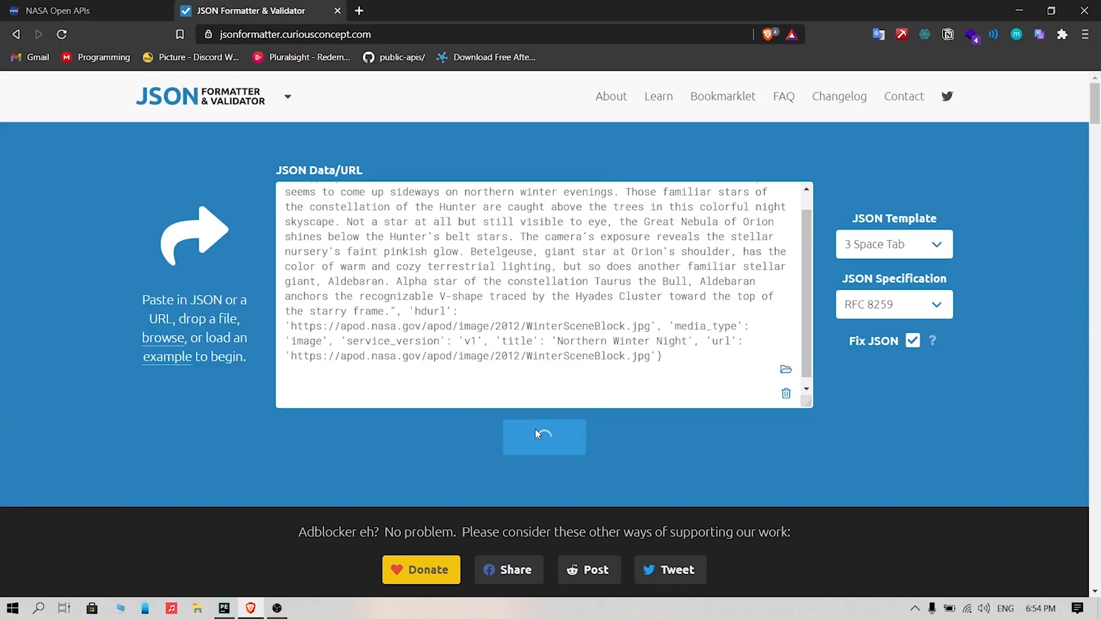
left_click(544, 436)
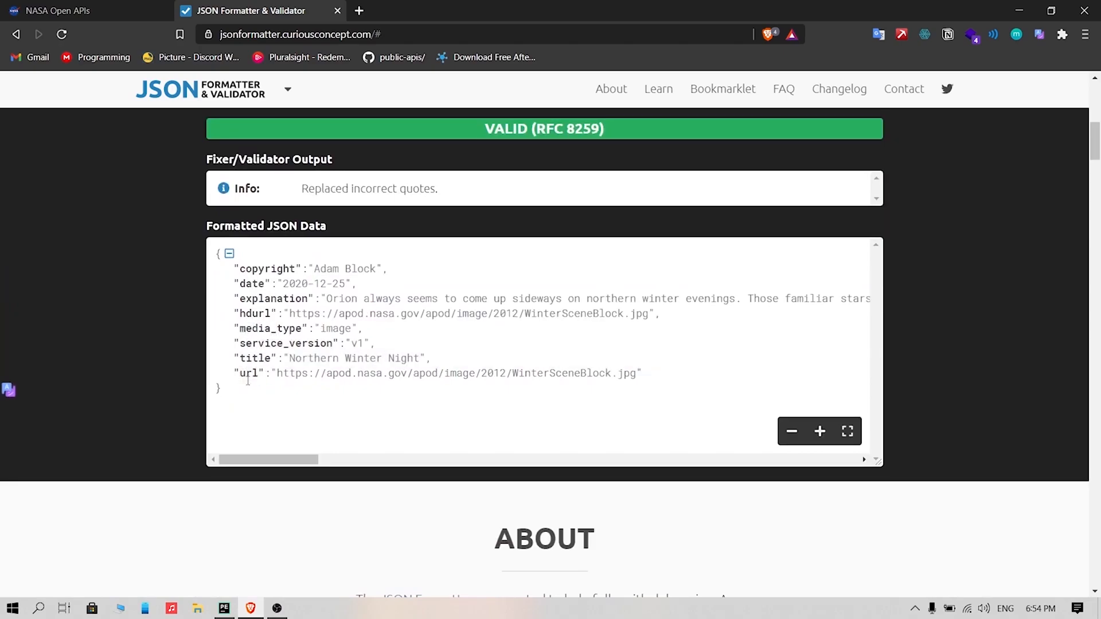
left_click(224, 608)
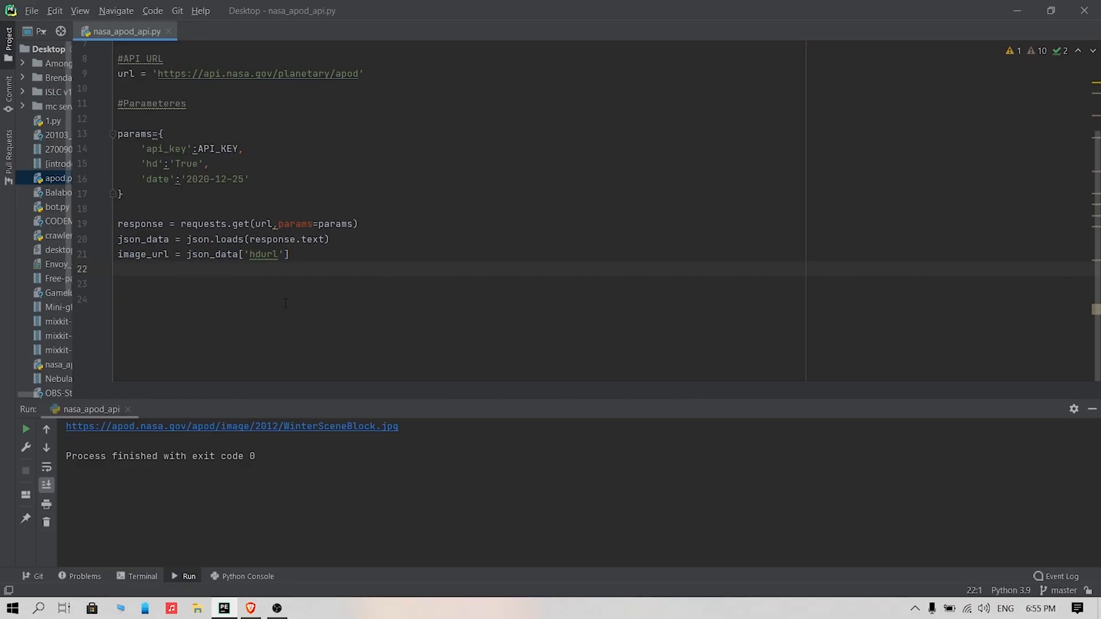
Step: Add import webbrowser and webbrowser.open(image_url), run the script, and view the opened image
type("webbrowser.")
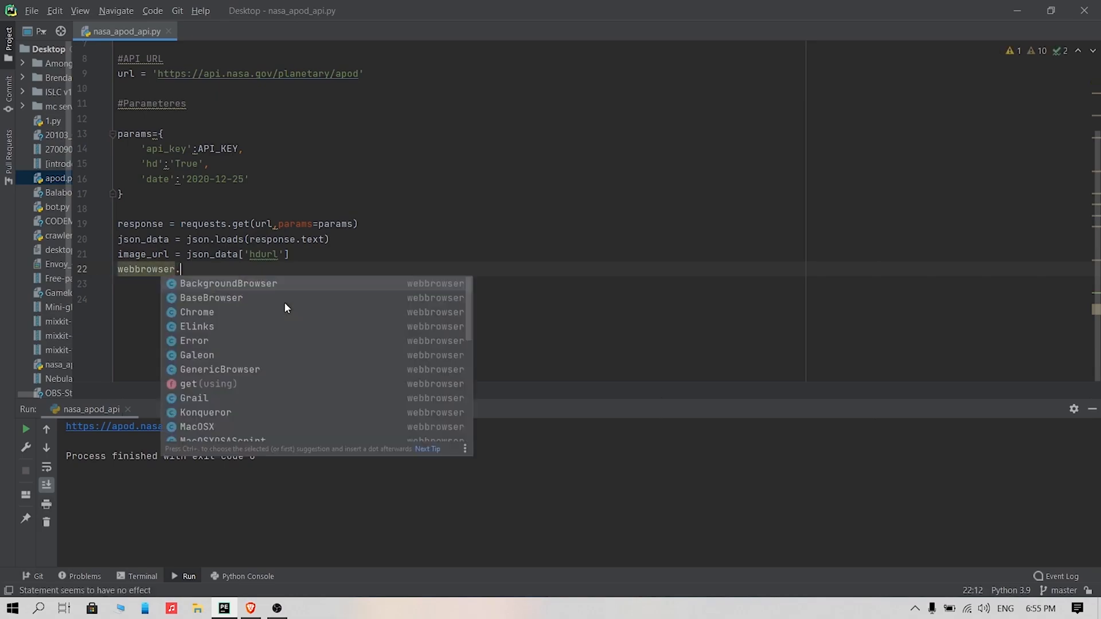
type("open(")
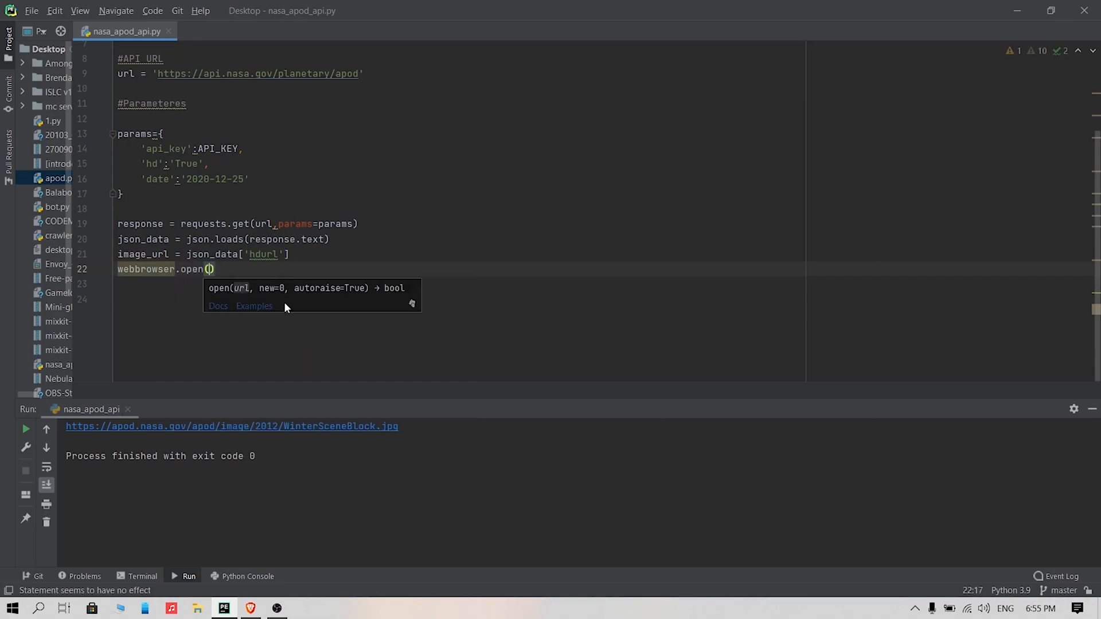
type("imag")
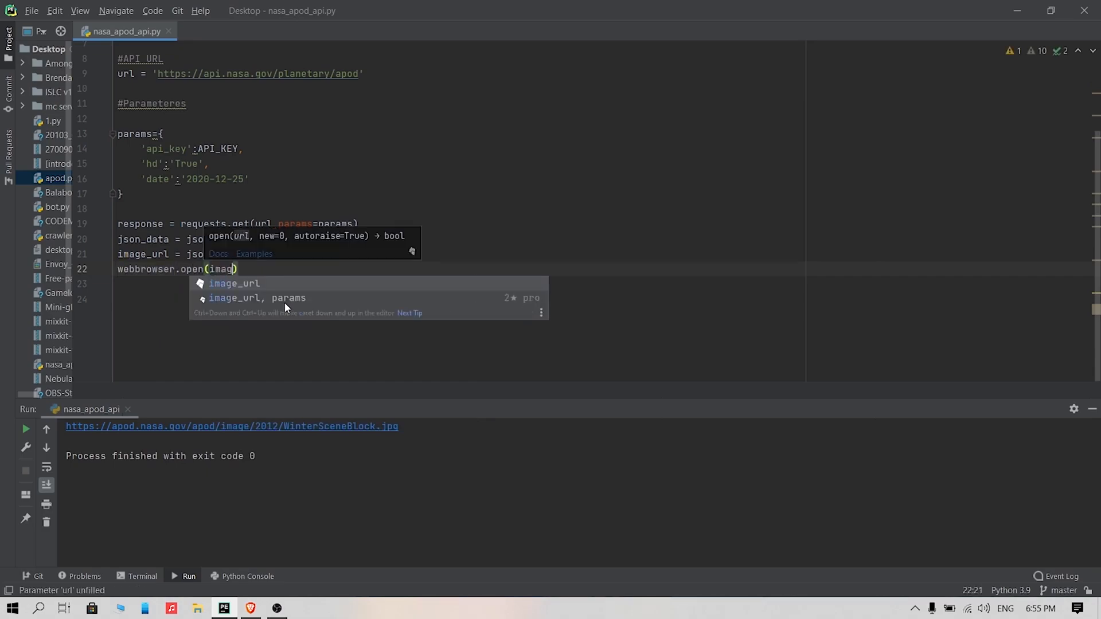
left_click(234, 282)
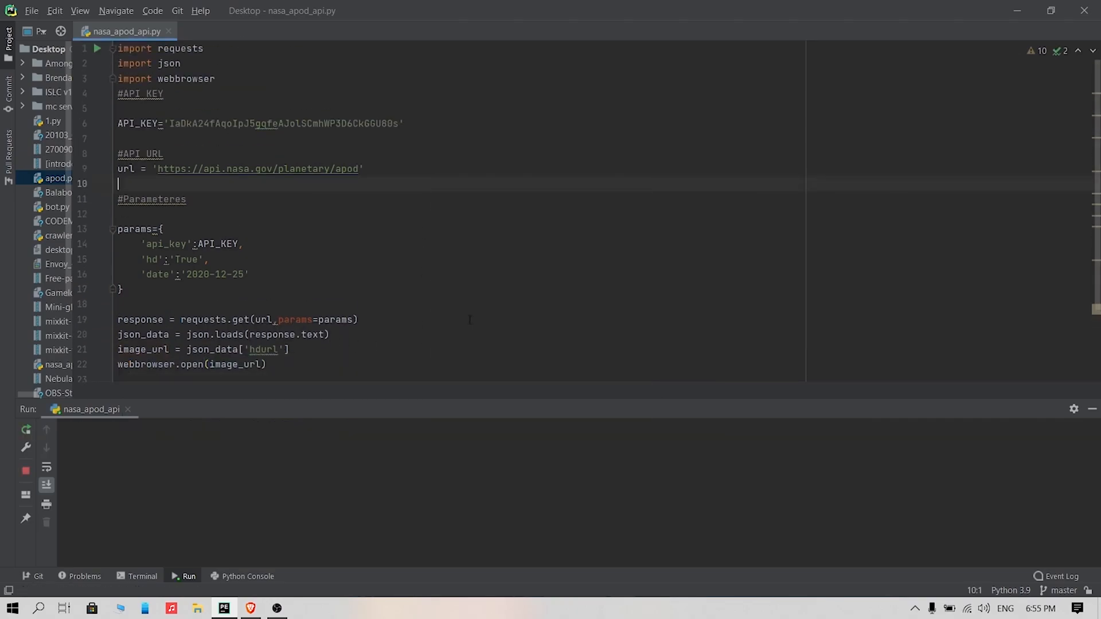
left_click(188, 576)
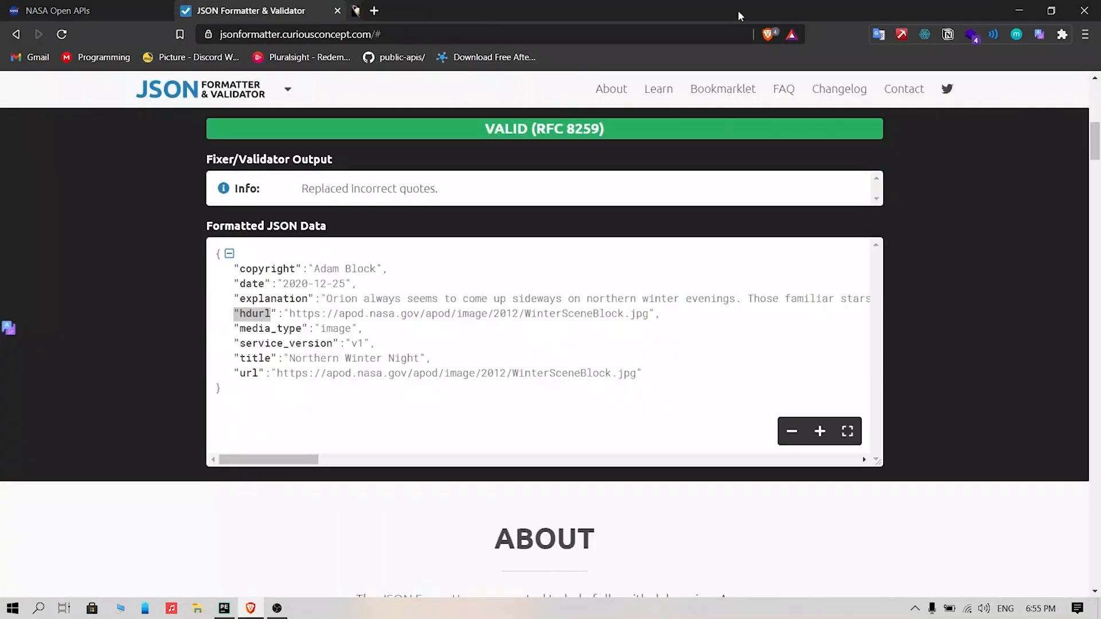
left_click(224, 608)
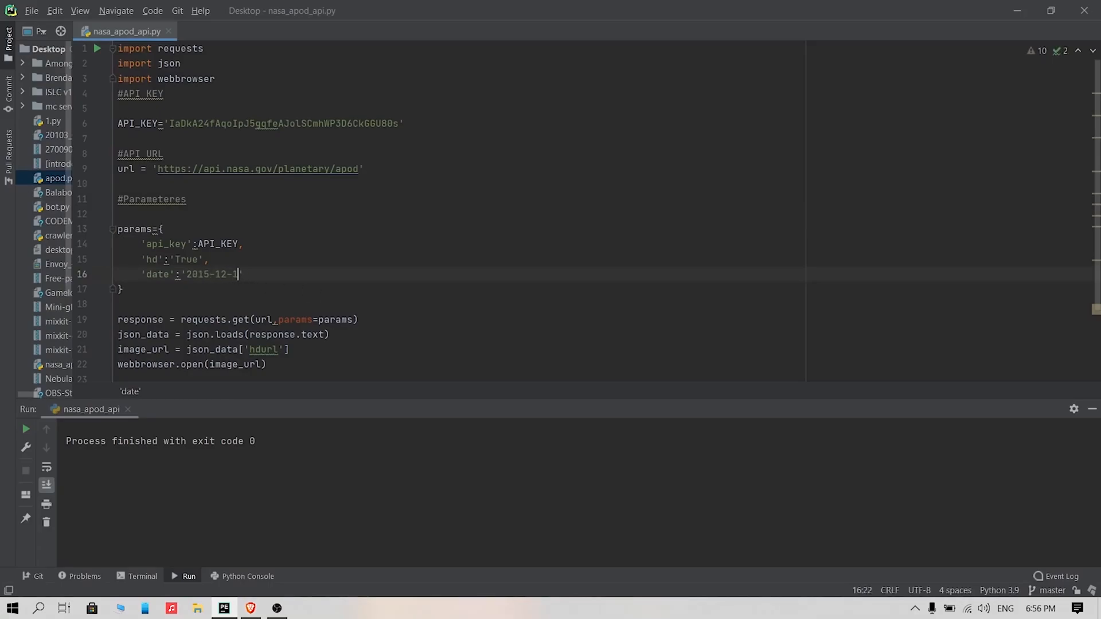
Step: Change the date to '2015-06-12' and json_data['hdurl'] to json_data['url'], then rerun
key("Backspace")
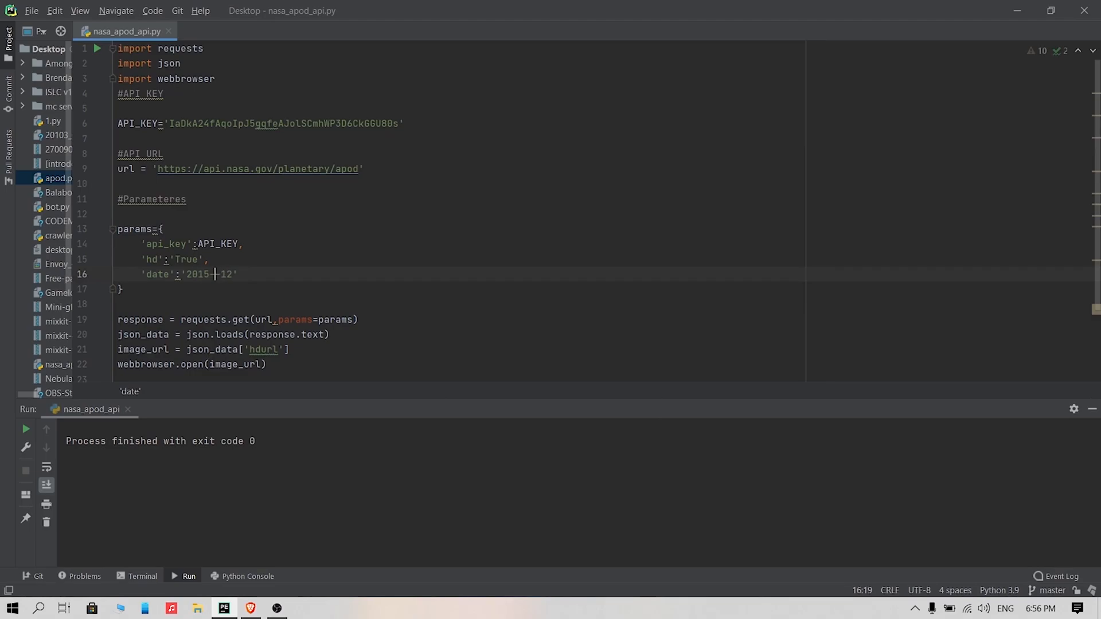
right_click(211, 274)
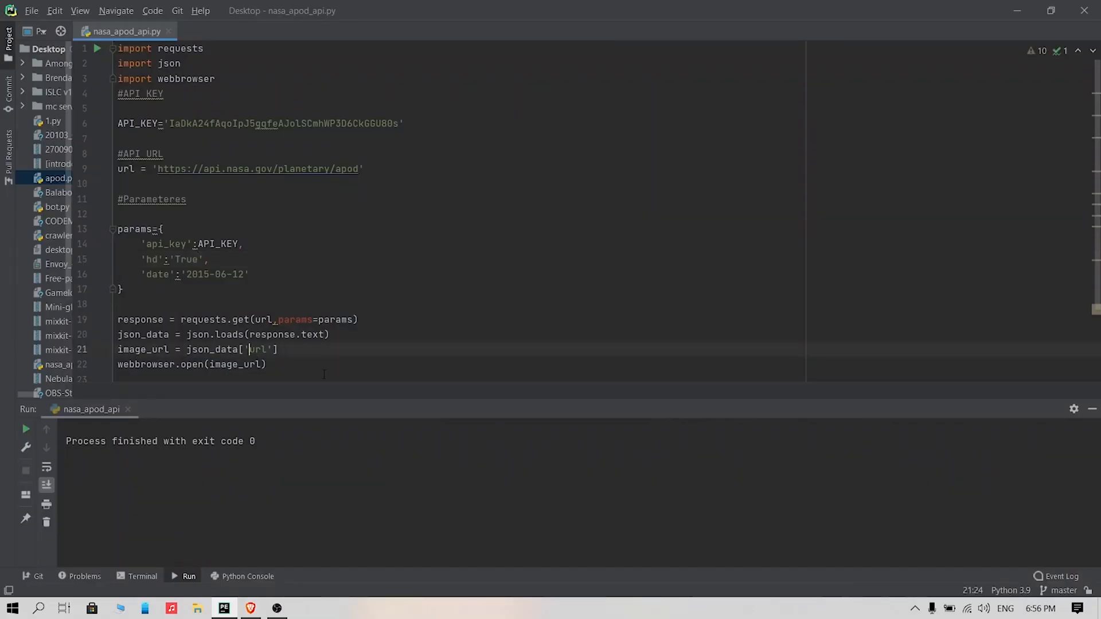
left_click(118, 213)
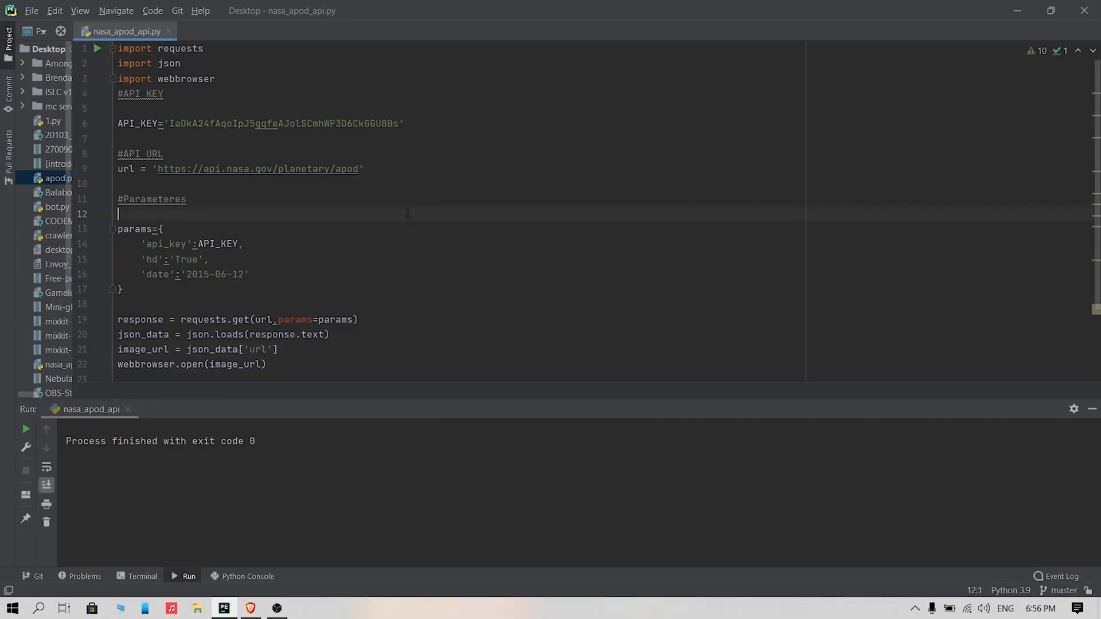
left_click(25, 429)
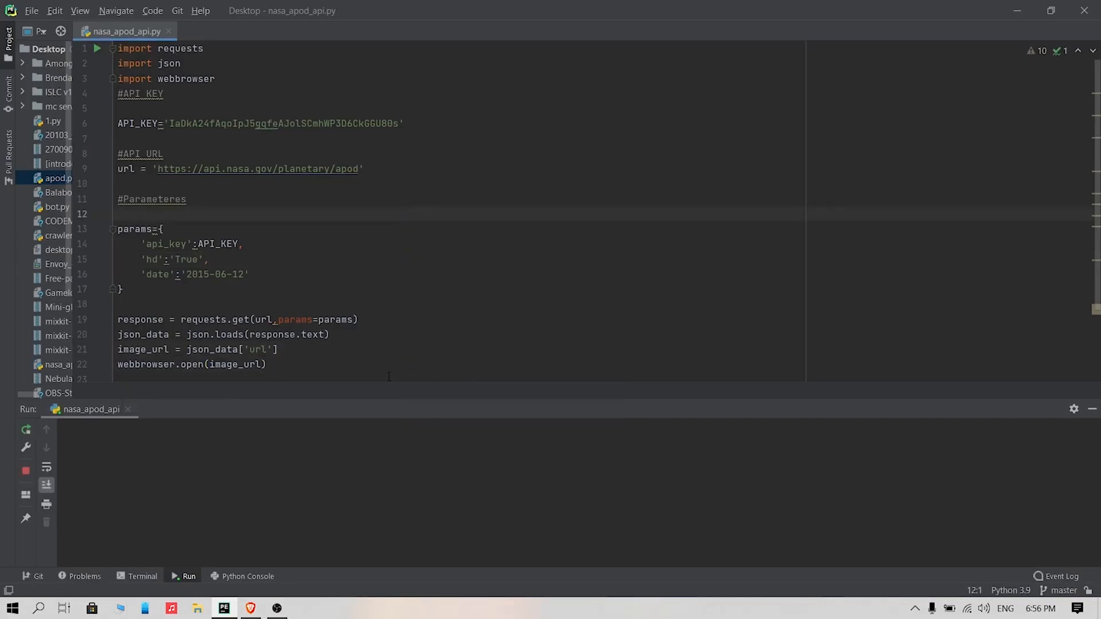